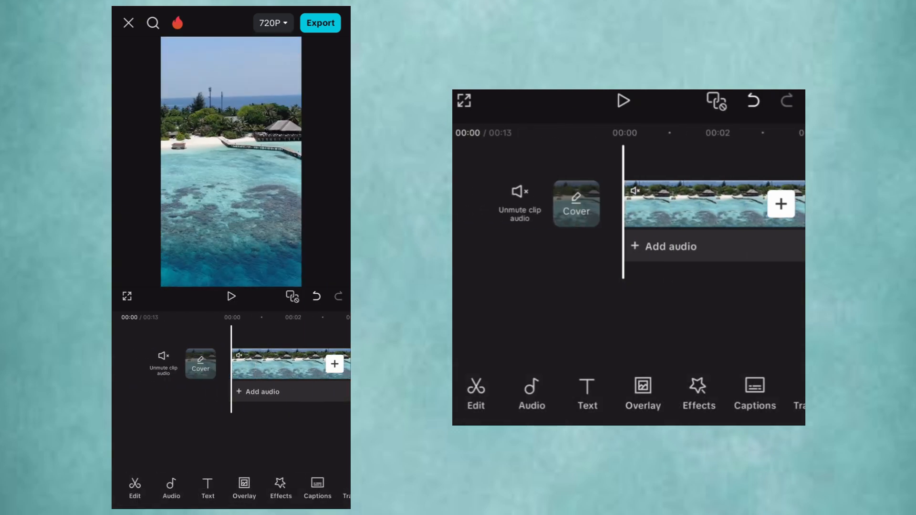
# Add the black photo from Photos as an overlay above the beach clip.
pyautogui.click(244, 488)
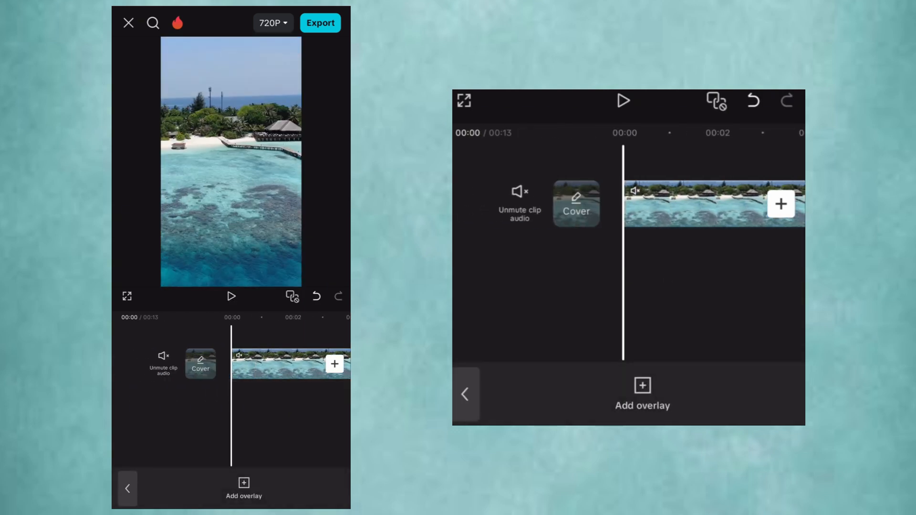
pyautogui.click(243, 489)
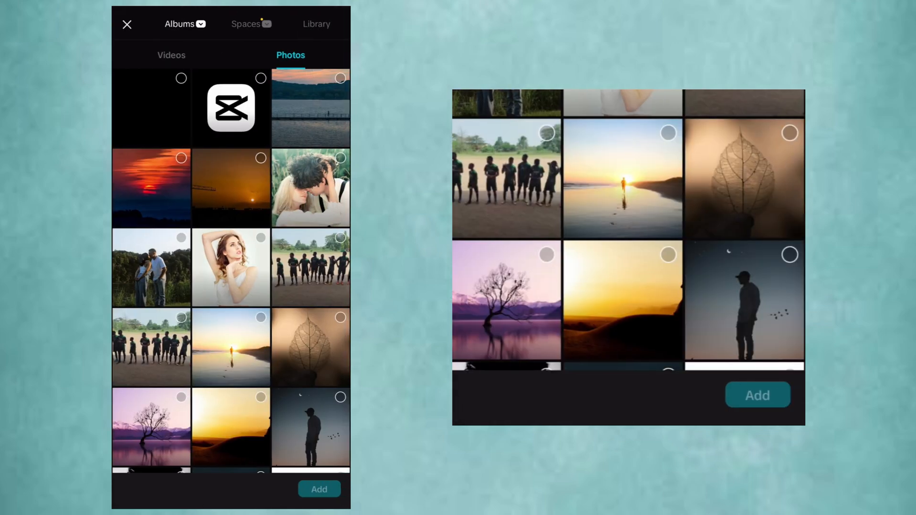
pyautogui.click(319, 489)
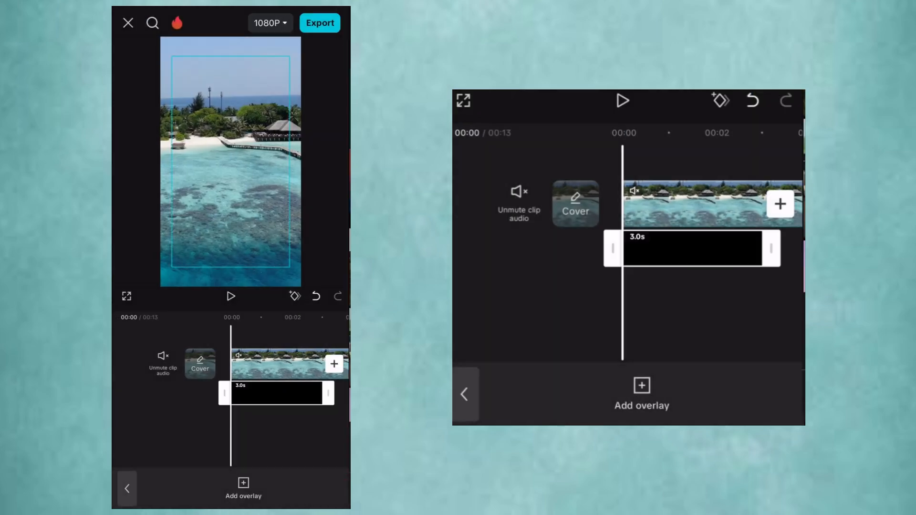
# Stretch the black overlay to fill the frame and span the full 13.4-second beach clip.
pyautogui.click(277, 393)
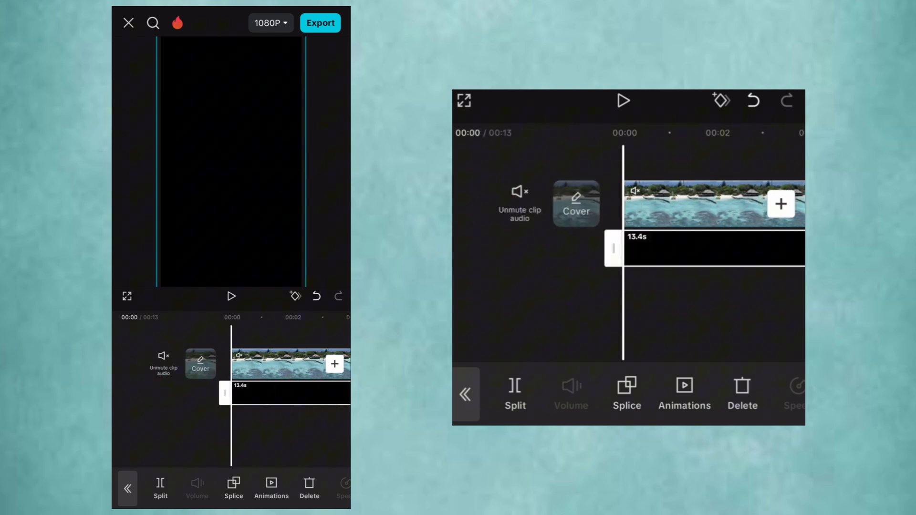
pyautogui.hscroll(3)
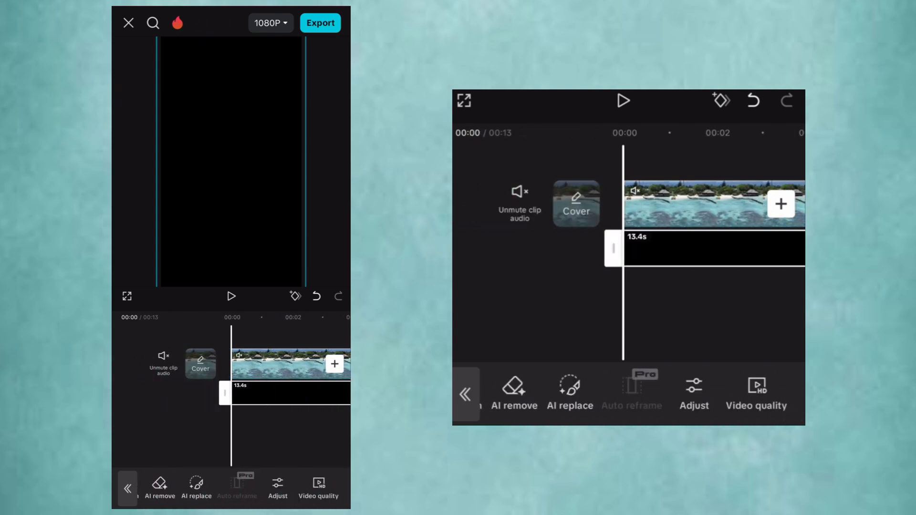
pyautogui.hscroll(-3)
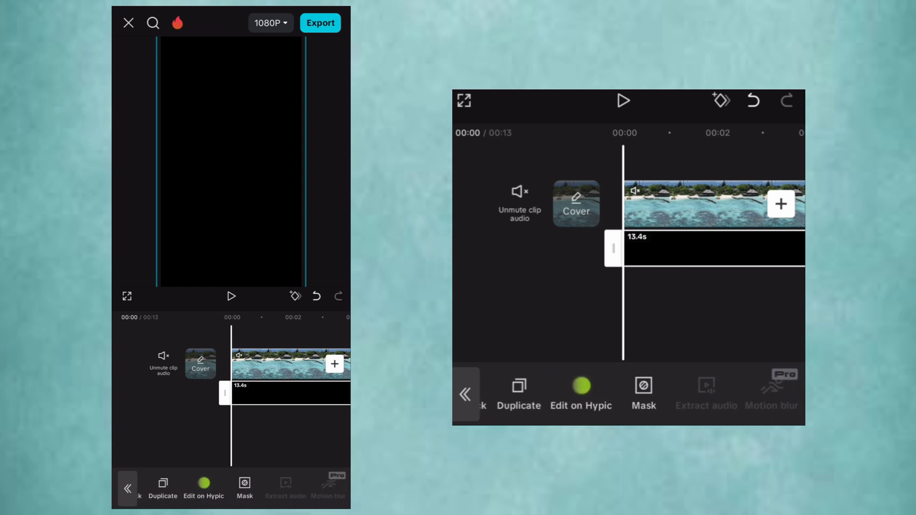
# Apply a Rectangle mask to the black overlay.
pyautogui.click(244, 487)
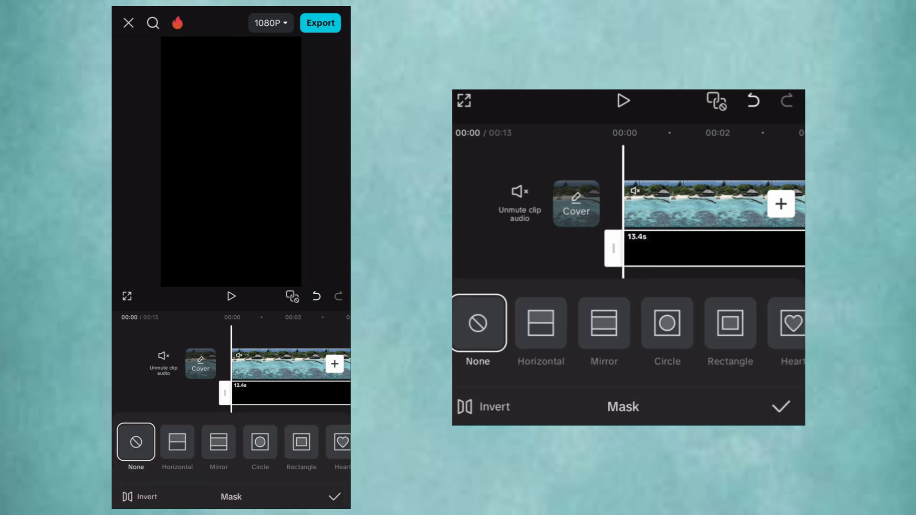
pyautogui.click(301, 443)
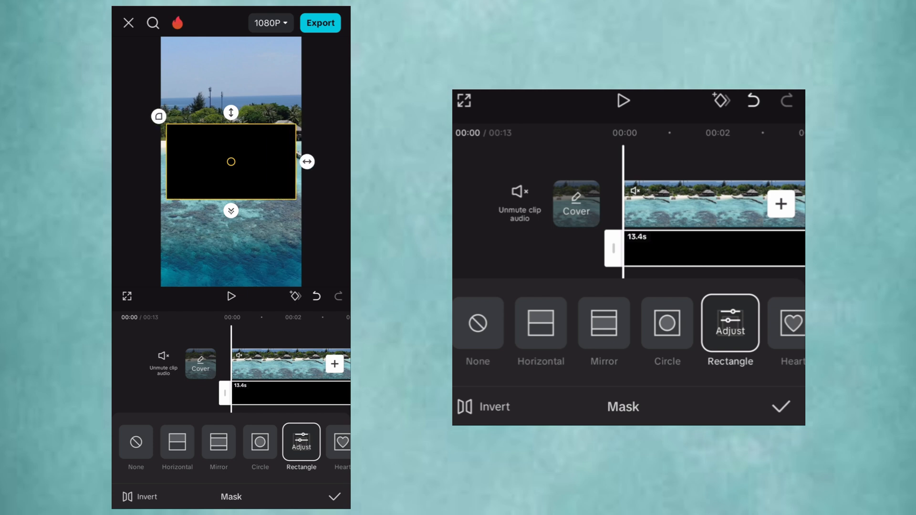
# Invert and enlarge the mask into a rounded-rectangle window and confirm it.
pyautogui.moveTo(231, 111); pyautogui.dragTo(231, 69)
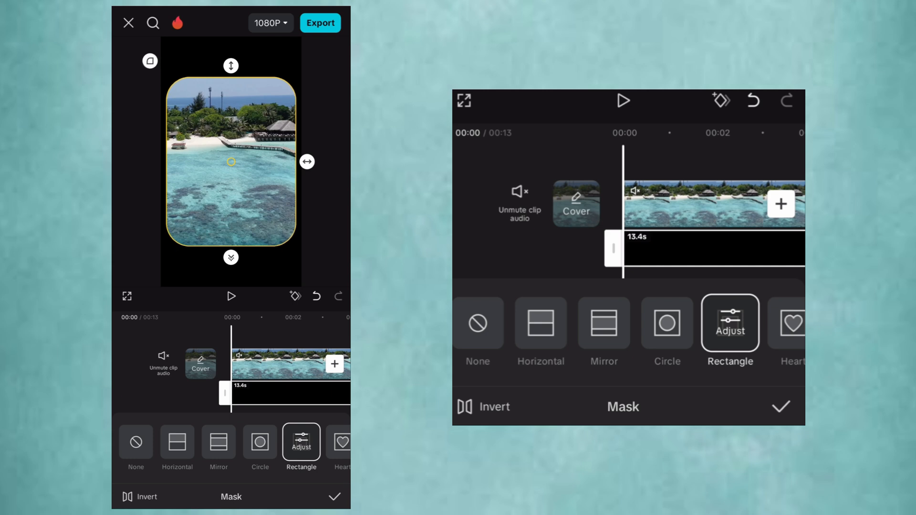
pyautogui.click(335, 497)
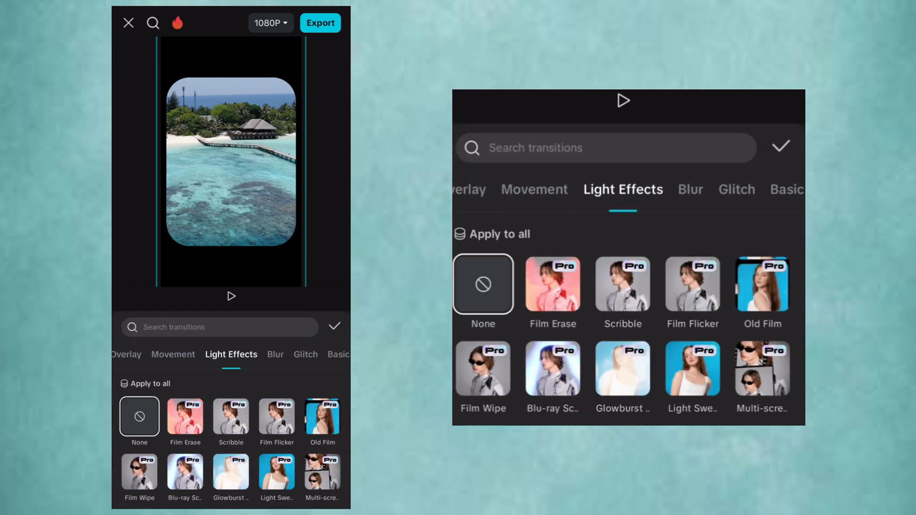
# Apply the Glare II light-effects transition between the beach clips.
pyautogui.scroll(-3)
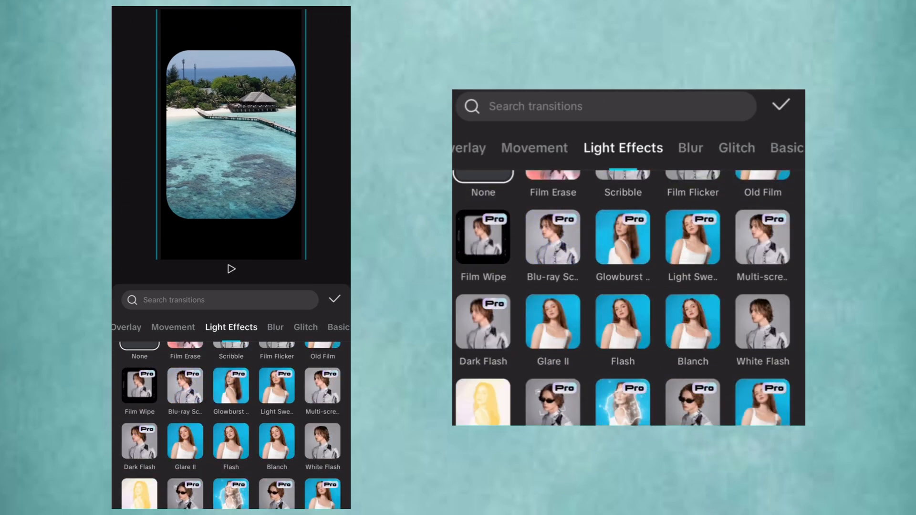
pyautogui.click(553, 321)
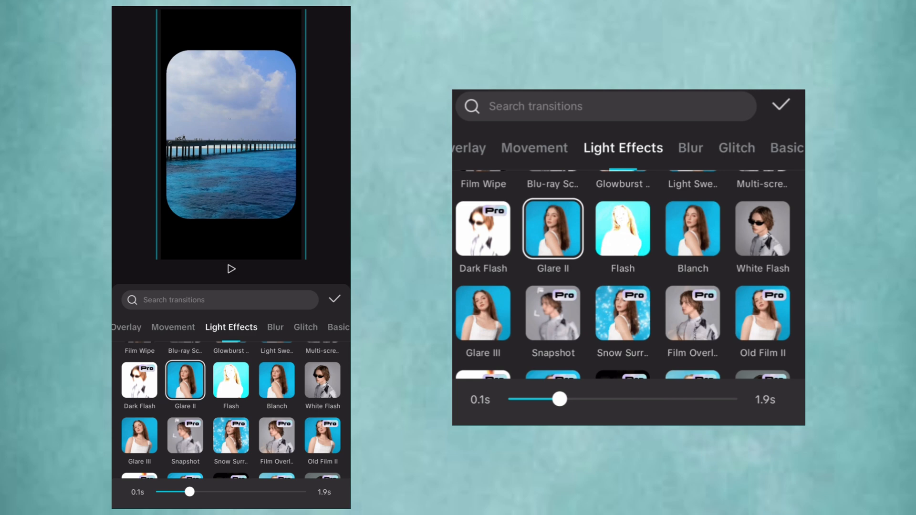